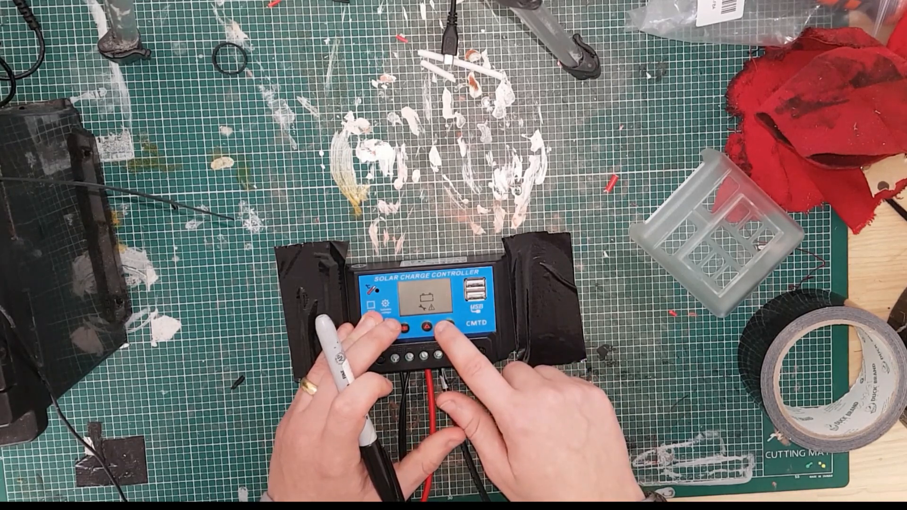
pyautogui.click(431, 327)
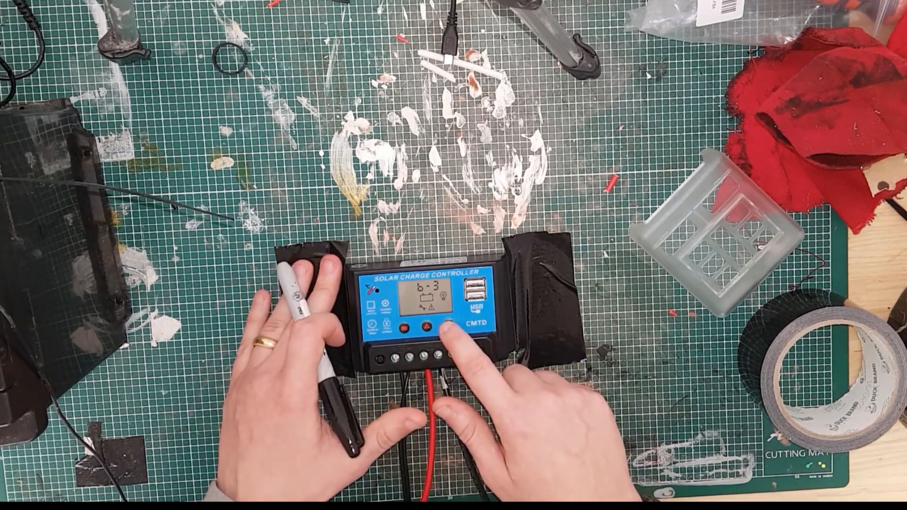